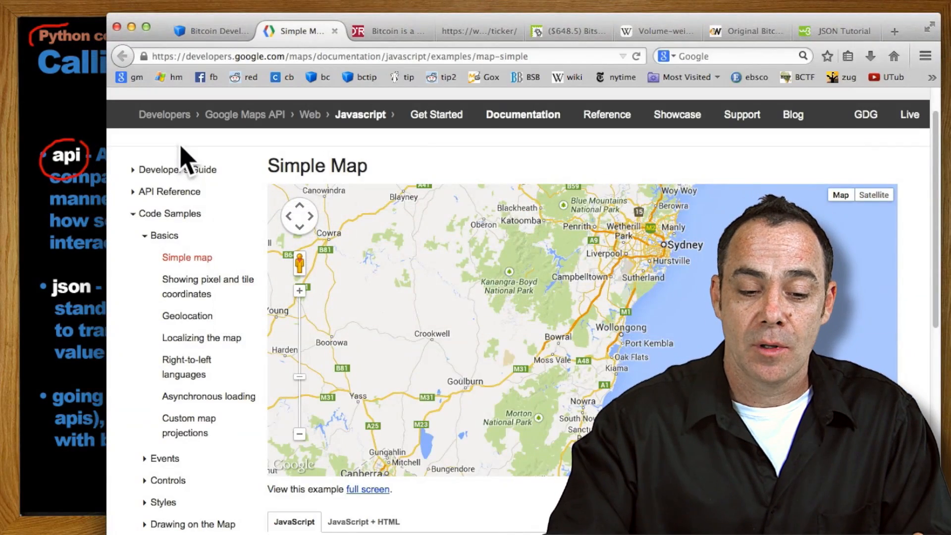
{"action": "mouse_move", "coordinate": [927, 335]}
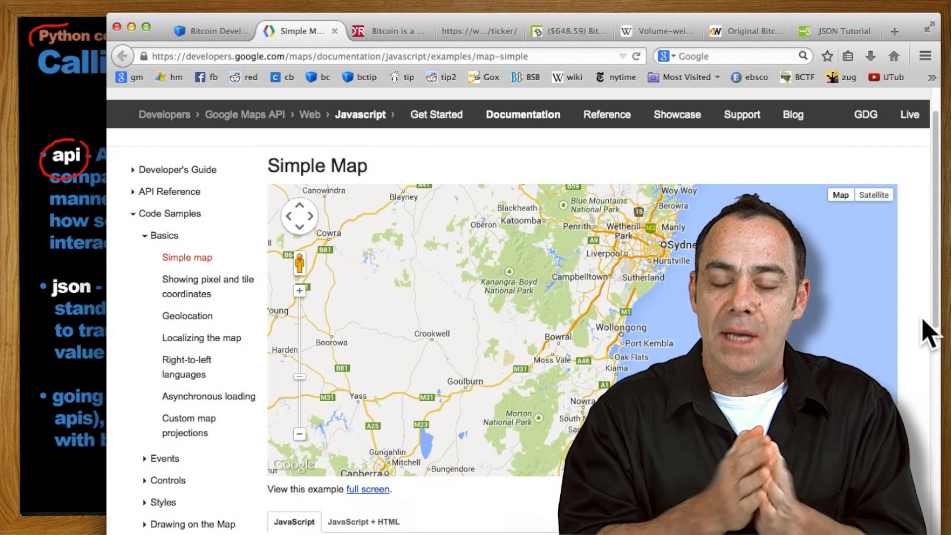
Scroll the Simple Map page down to reveal its JavaScript sample creating a Sydney-centred map.
{"action": "scroll", "scroll_direction": "down", "scroll_amount": 3}
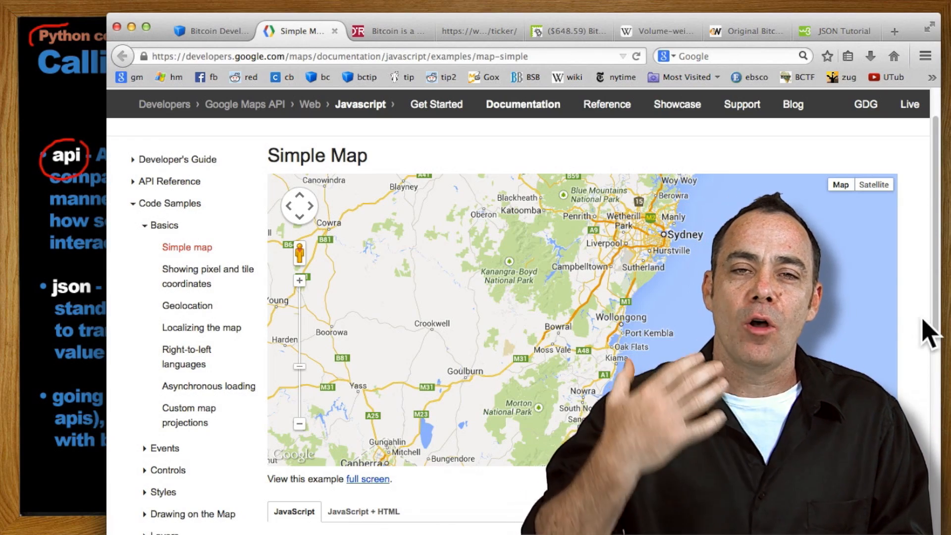
{"action": "scroll", "scroll_direction": "down", "scroll_amount": 3}
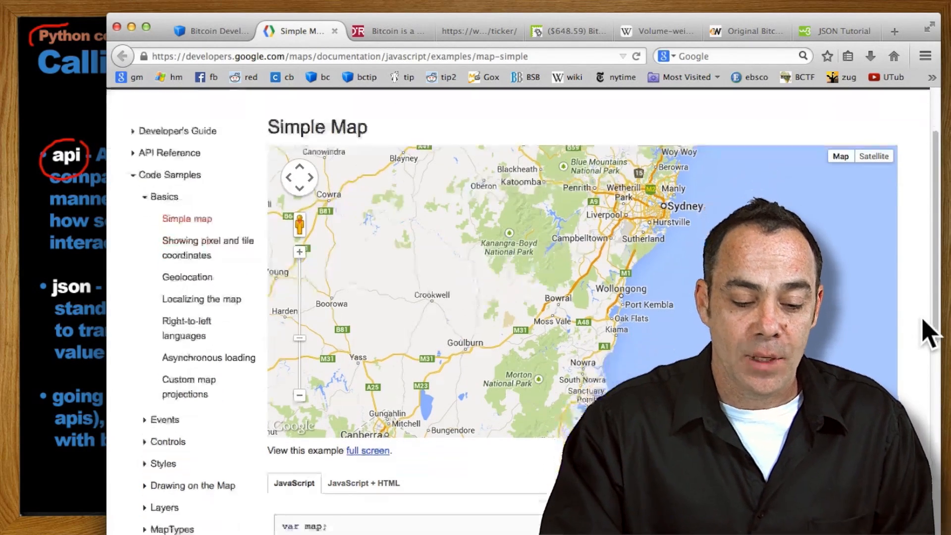
{"action": "scroll", "scroll_direction": "down", "scroll_amount": 3}
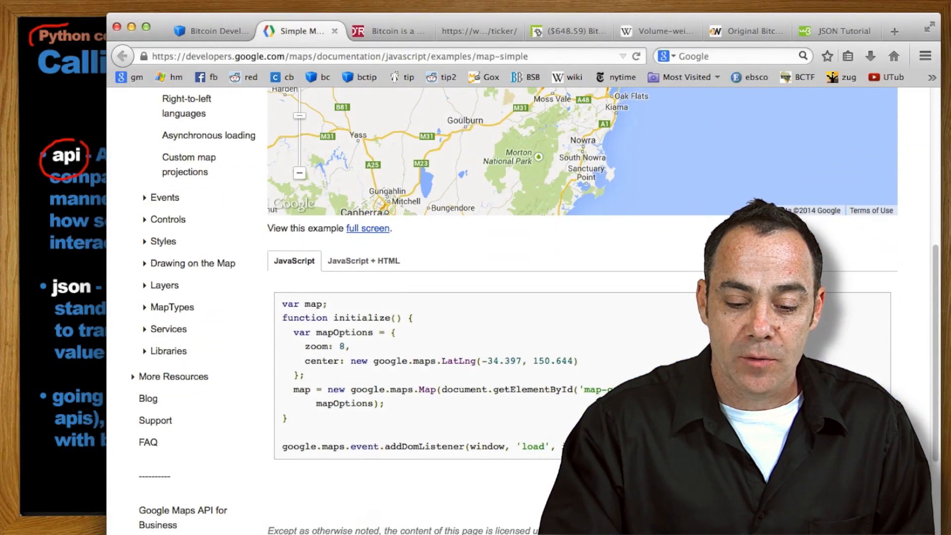
{"action": "left_click_drag", "start_coordinate": [282, 303], "coordinate": [551, 446]}
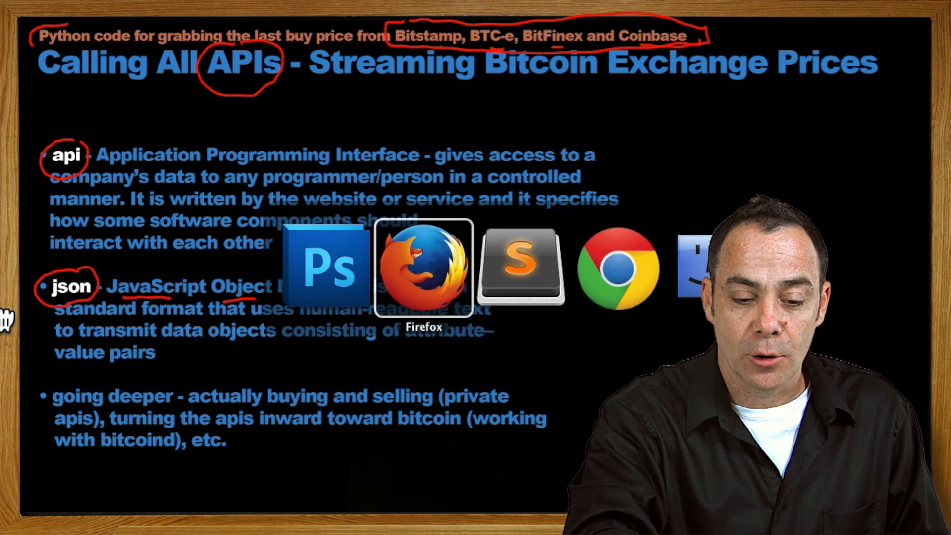
Bring Firefox forward and select firstName in the W3Schools JSON employees example.
{"action": "left_click", "coordinate": [420, 269]}
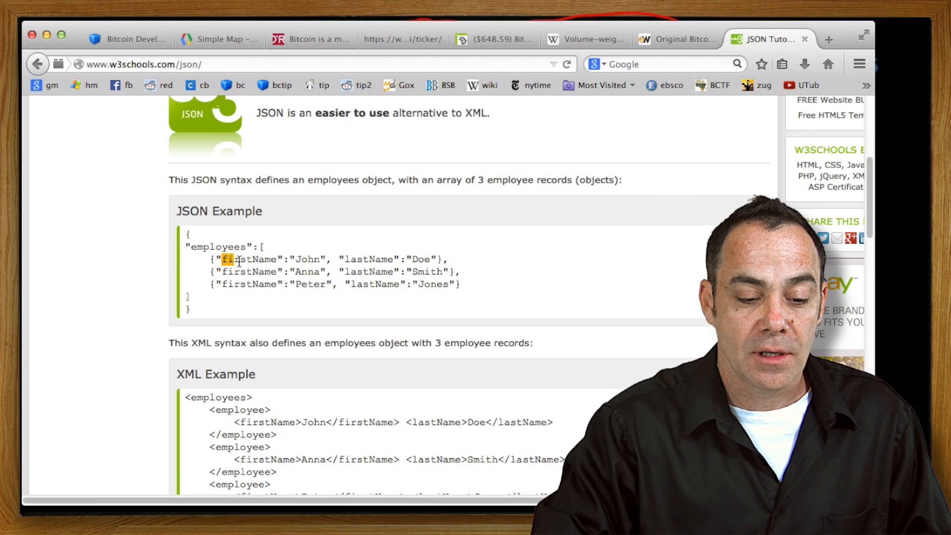
{"action": "double_click", "coordinate": [238, 259]}
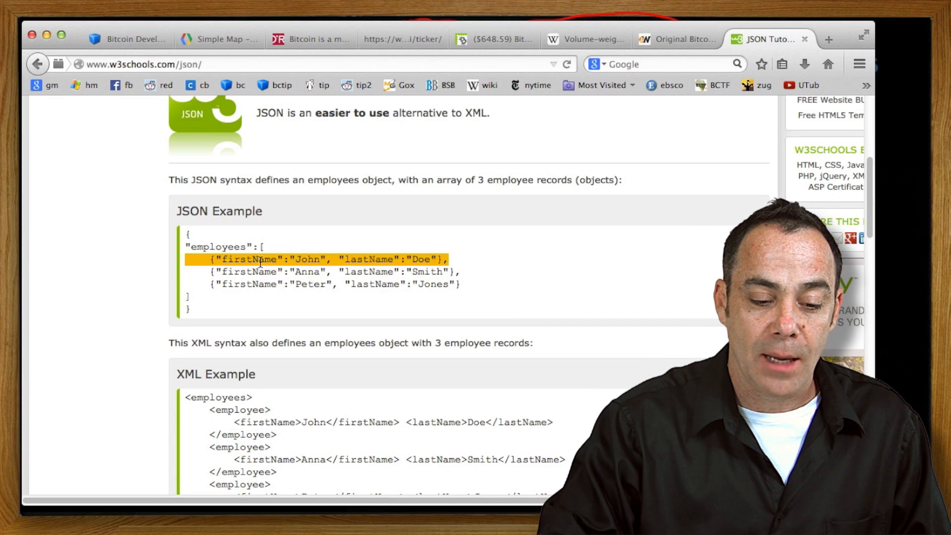
{"action": "mouse_move", "coordinate": [367, 285]}
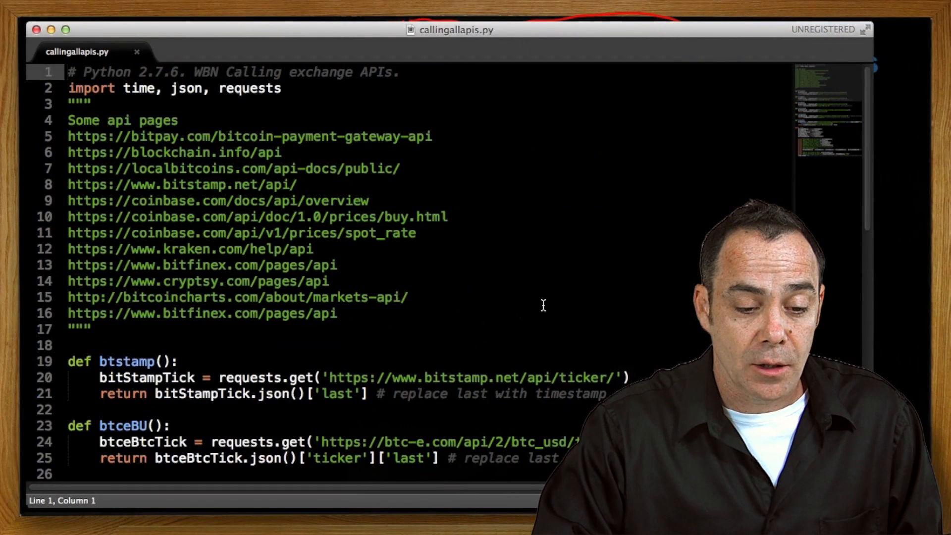
{"action": "scroll", "scroll_direction": "down", "scroll_amount": 3}
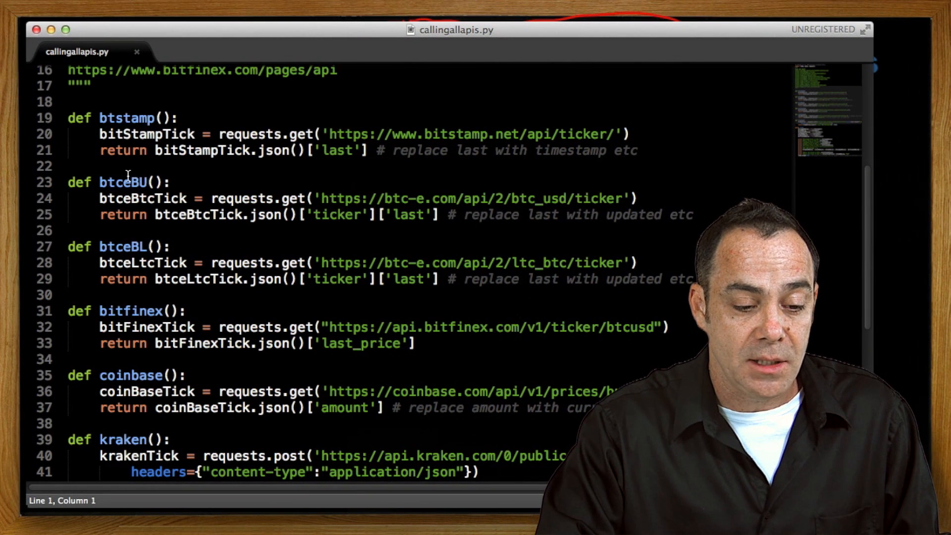
{"action": "scroll", "scroll_direction": "down", "scroll_amount": 3}
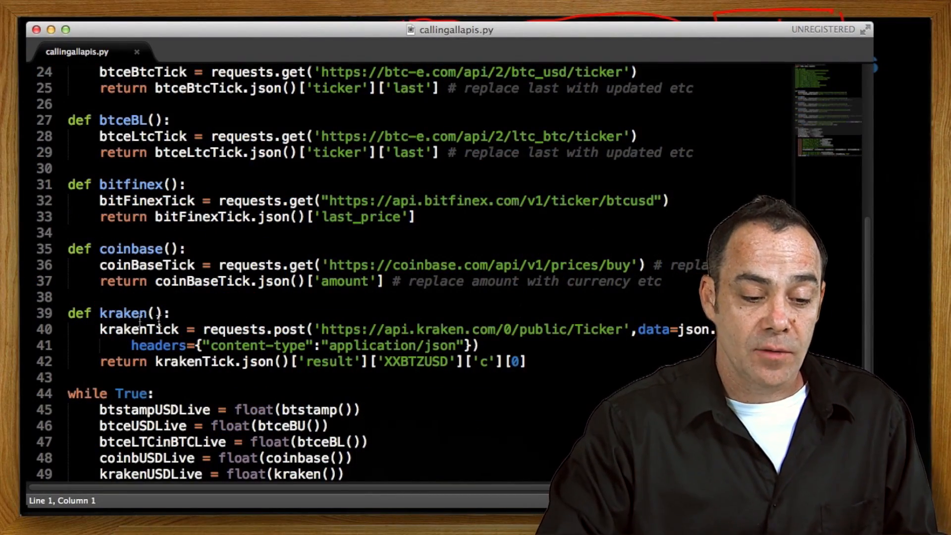
{"action": "double_click", "coordinate": [123, 312]}
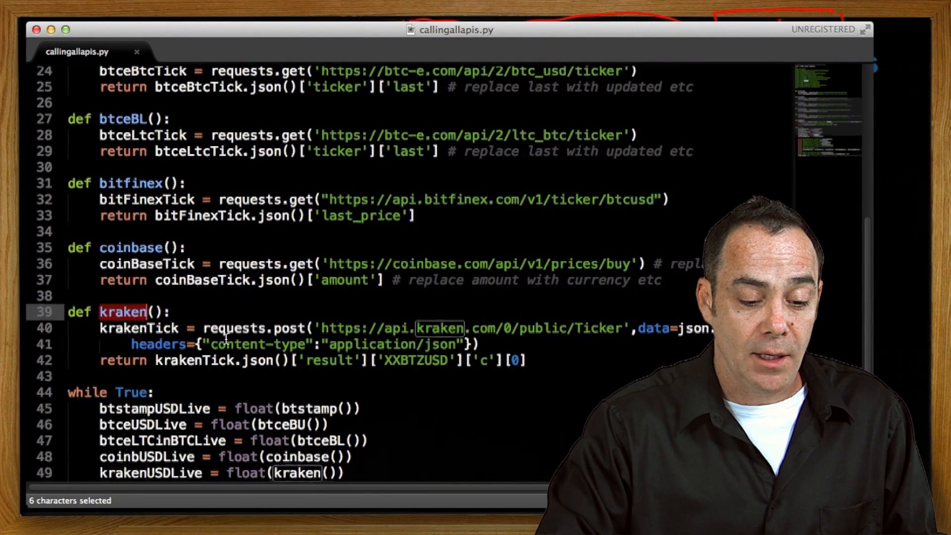
{"action": "scroll", "scroll_direction": "down", "scroll_amount": 3}
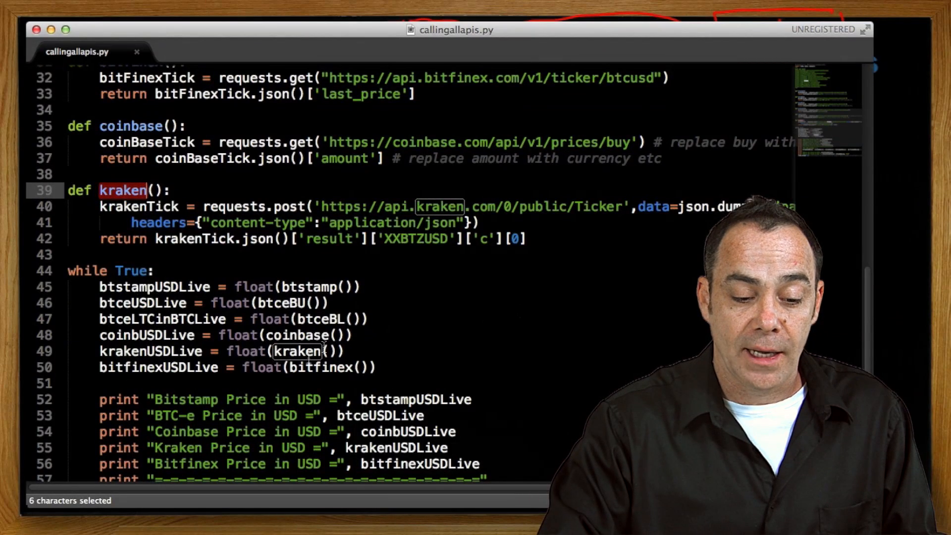
{"action": "scroll", "scroll_direction": "down", "scroll_amount": 3}
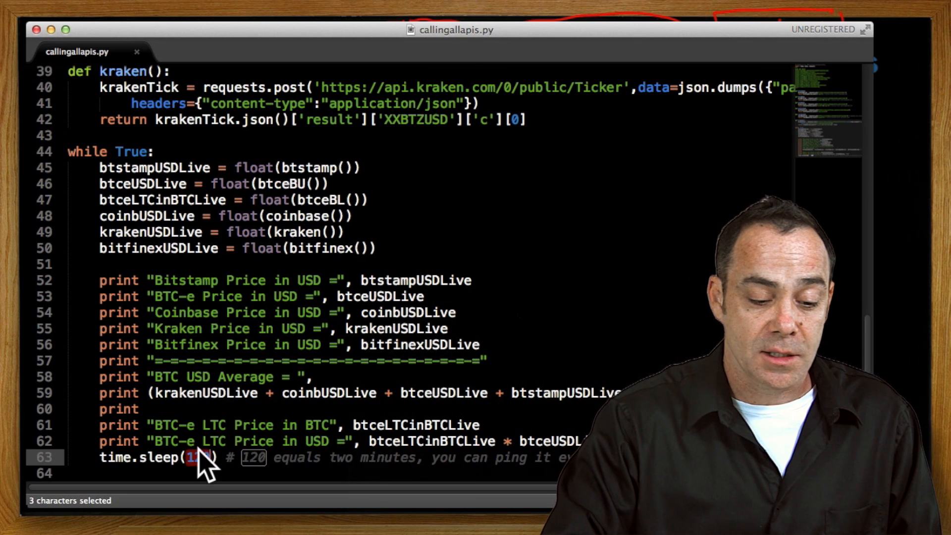
Restore the time.sleep interval to 120 seconds before running the script.
{"action": "type", "text": "1"}
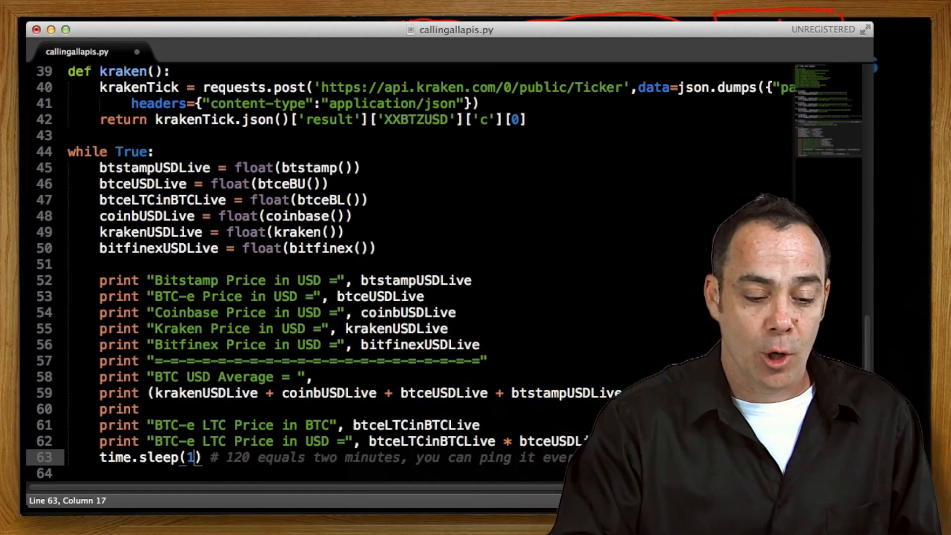
{"action": "type", "text": "20"}
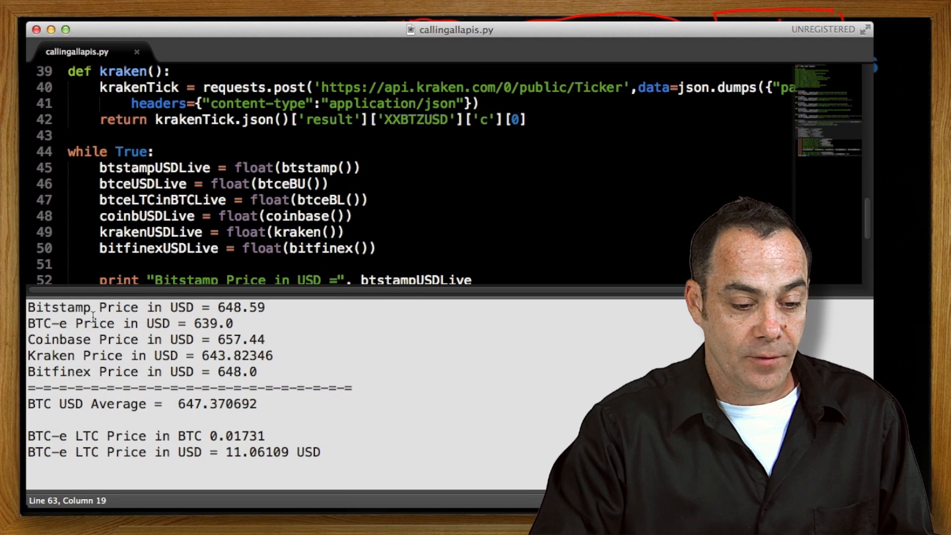
Select btceUSDLive in the BTC average and LTC-in-USD calculation lines.
{"action": "double_click", "coordinate": [239, 307]}
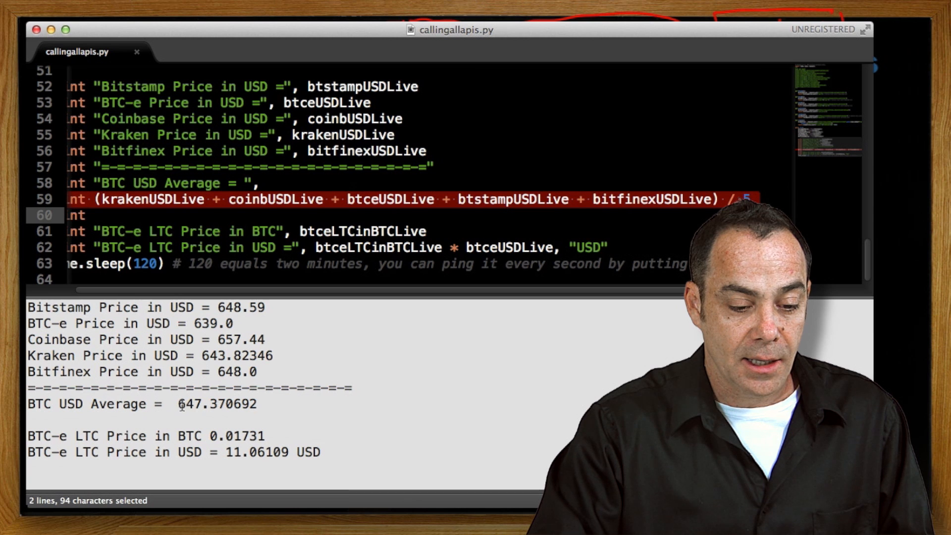
{"action": "double_click", "coordinate": [218, 404]}
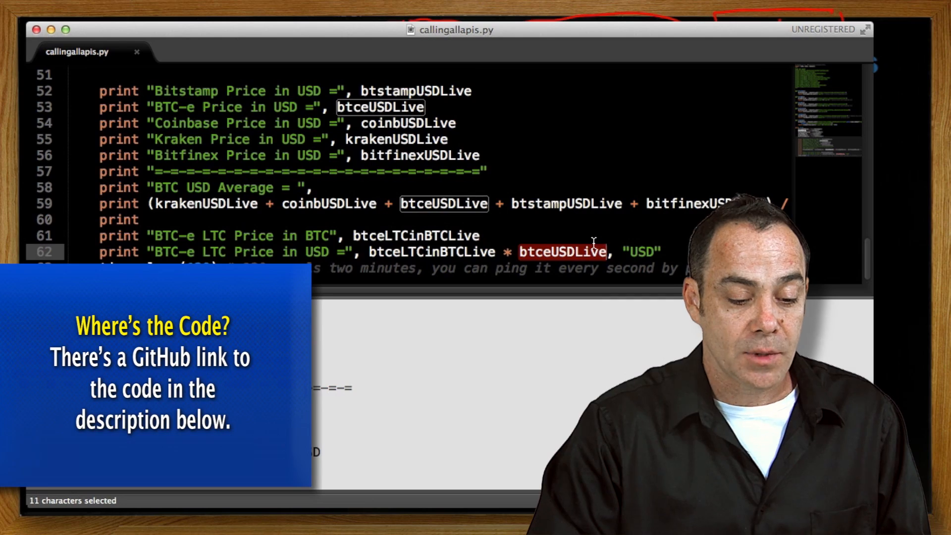
{"action": "mouse_move", "coordinate": [334, 461]}
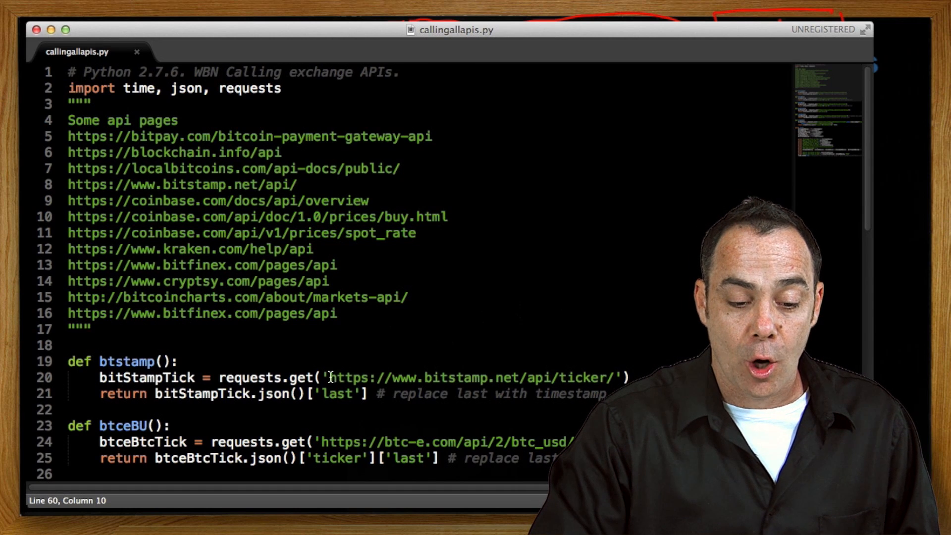
Select and copy the Bitstamp ticker URL from the btstamp function on line 20.
{"action": "left_click_drag", "start_coordinate": [332, 377], "coordinate": [611, 377]}
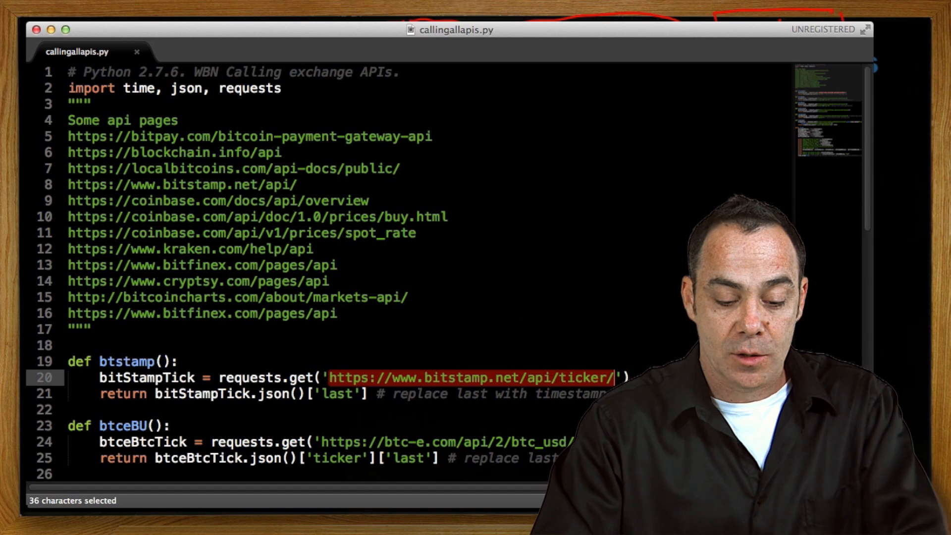
{"action": "key", "text": "cmd+c"}
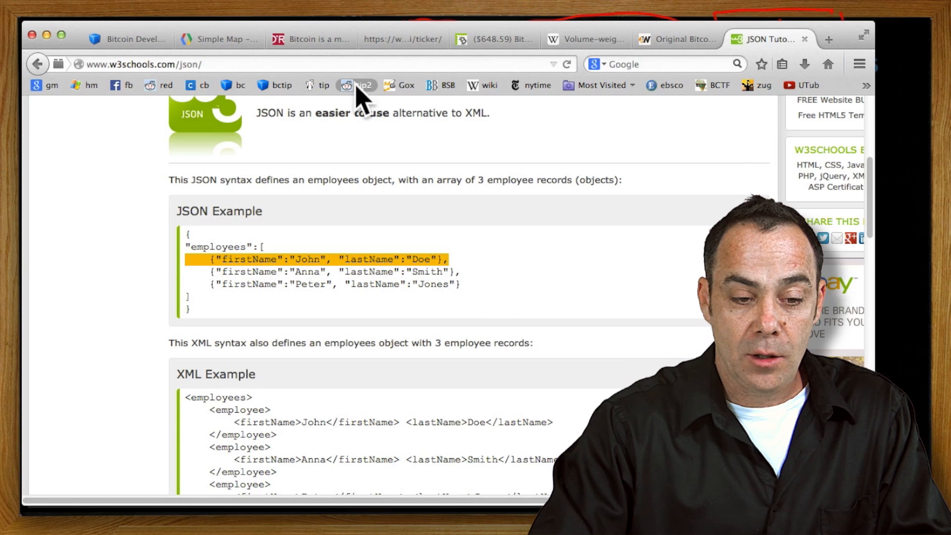
Load the Bitstamp ticker JSON in Firefox and highlight its last and bid fields.
{"action": "left_click", "coordinate": [765, 38]}
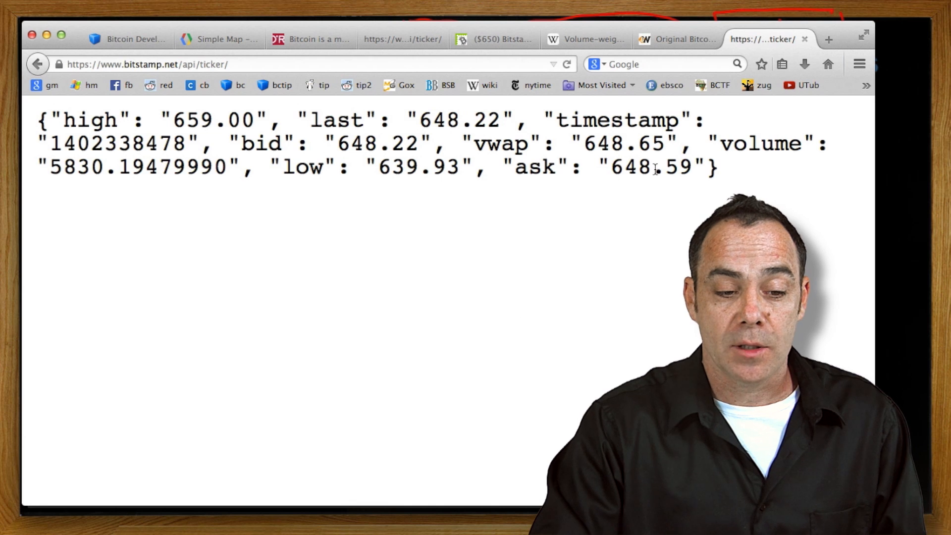
{"action": "left_click_drag", "start_coordinate": [324, 167], "coordinate": [718, 167]}
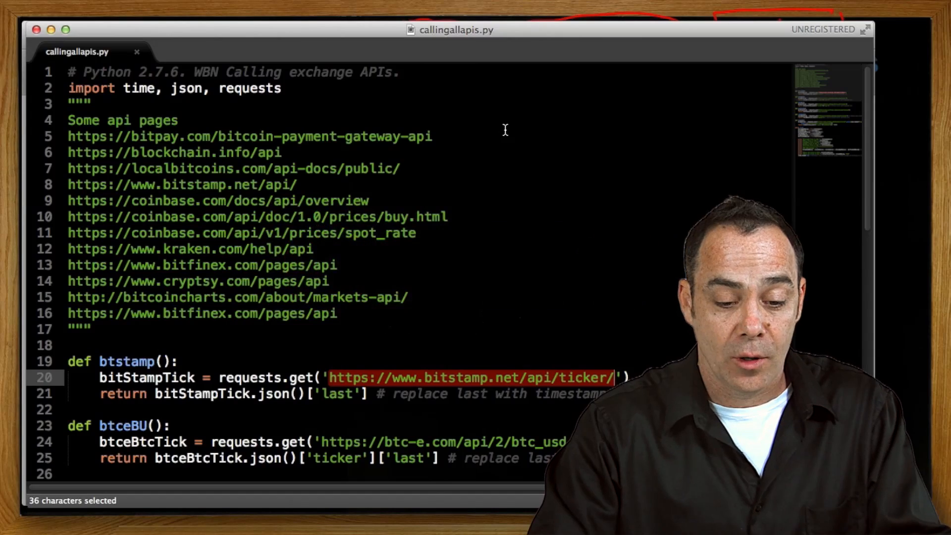
{"action": "double_click", "coordinate": [336, 394]}
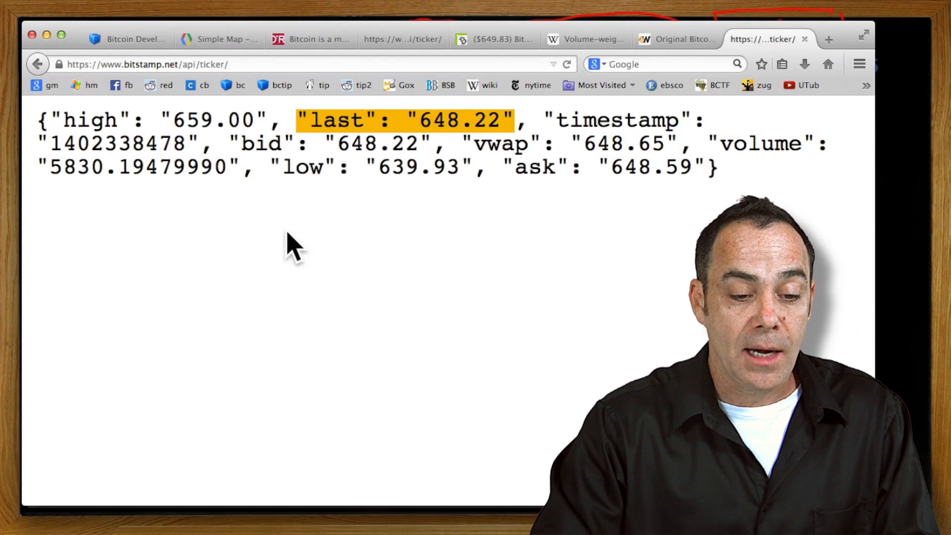
{"action": "double_click", "coordinate": [261, 143]}
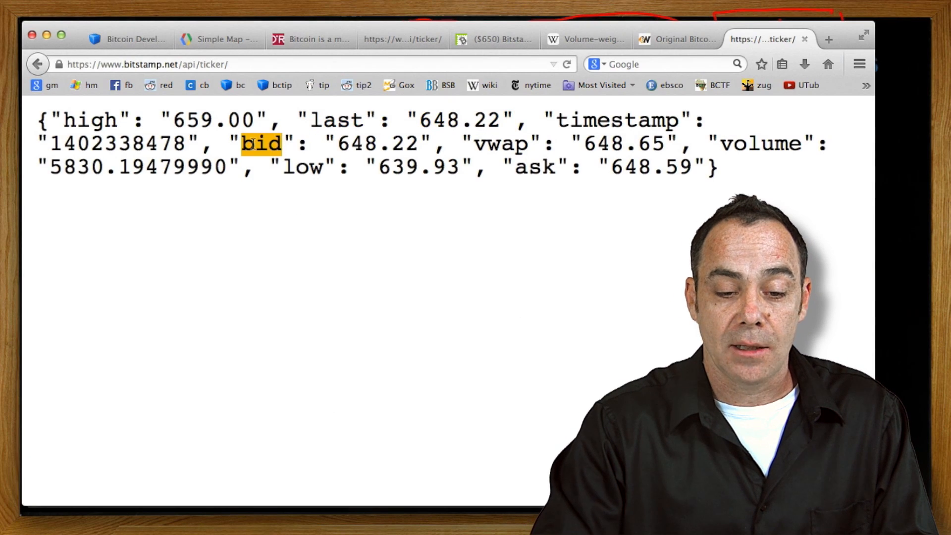
{"action": "double_click", "coordinate": [499, 144]}
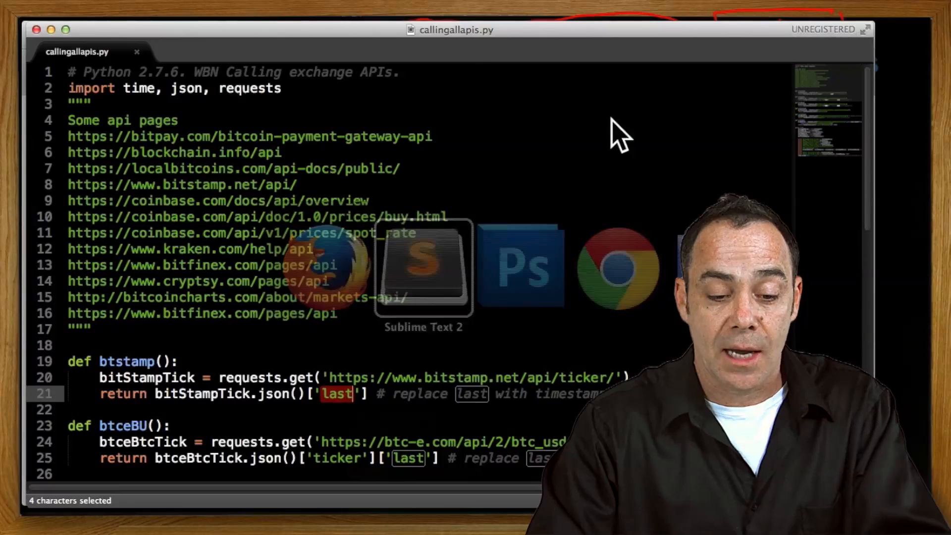
{"action": "mouse_move", "coordinate": [332, 406]}
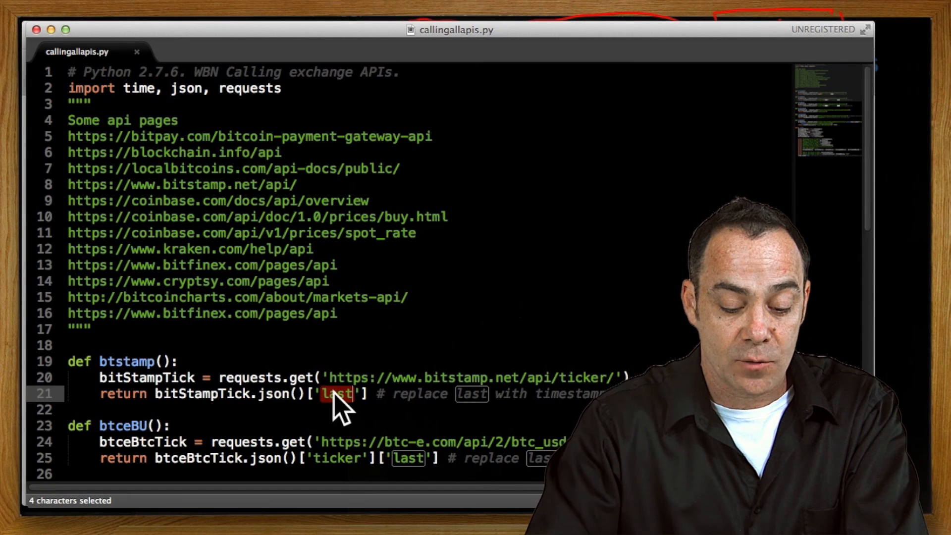
{"action": "type", "text": "bi"}
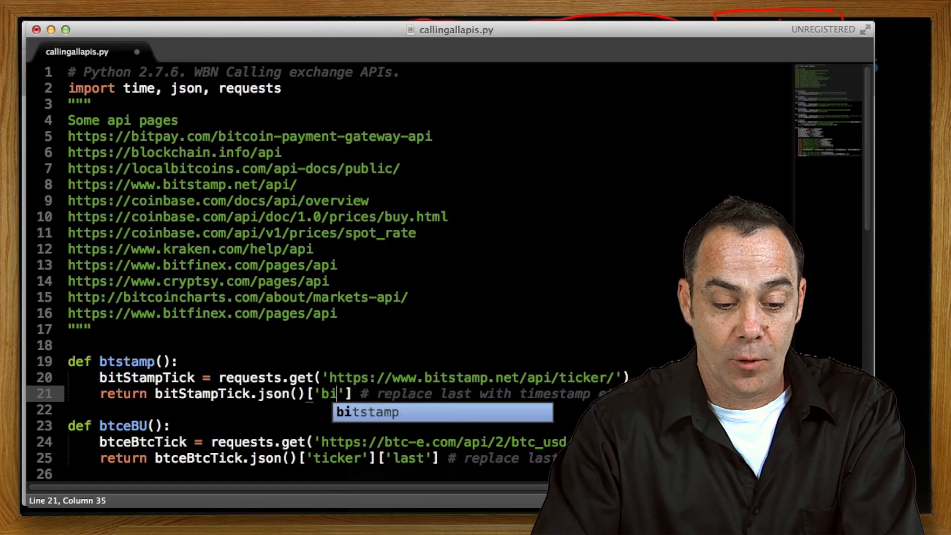
{"action": "type", "text": "uy"}
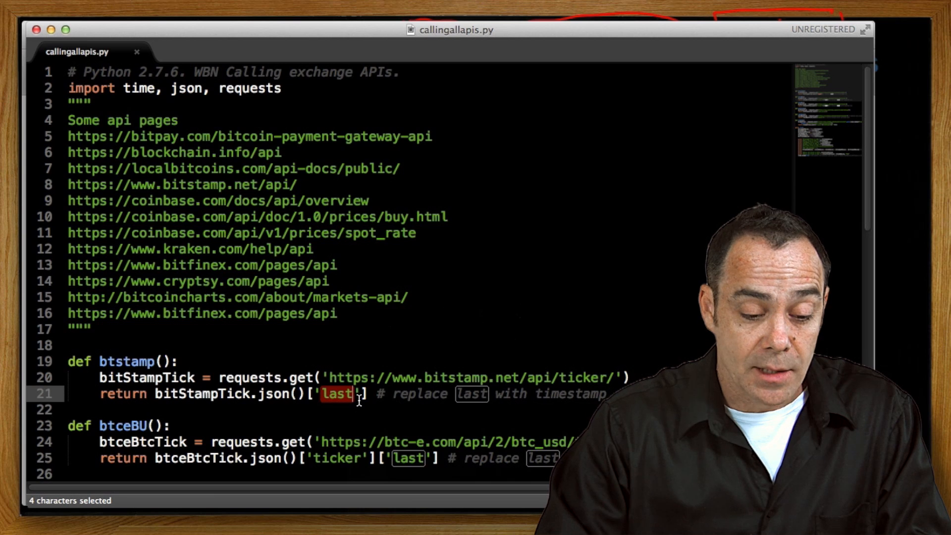
{"action": "scroll", "scroll_direction": "down", "scroll_amount": 3}
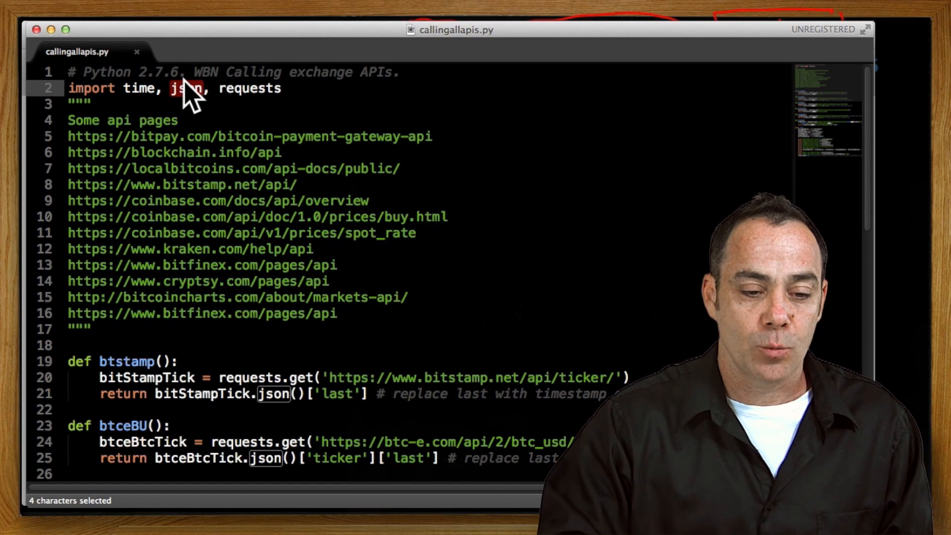
{"action": "double_click", "coordinate": [249, 90]}
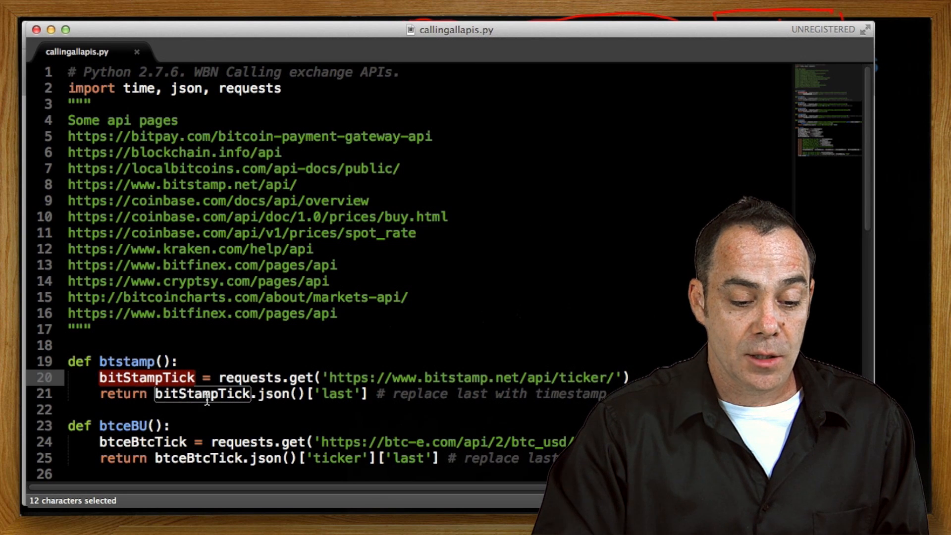
{"action": "double_click", "coordinate": [336, 394]}
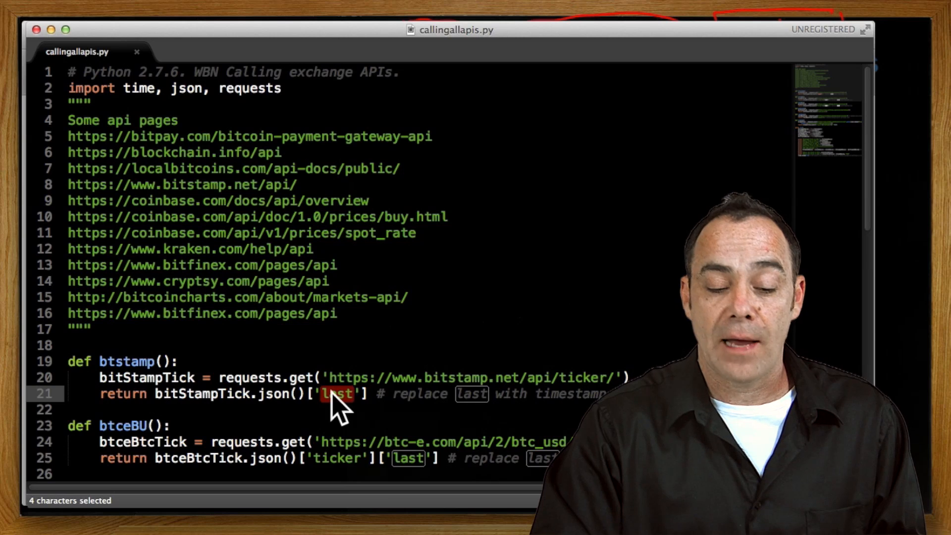
{"action": "scroll", "scroll_direction": "down", "scroll_amount": 3}
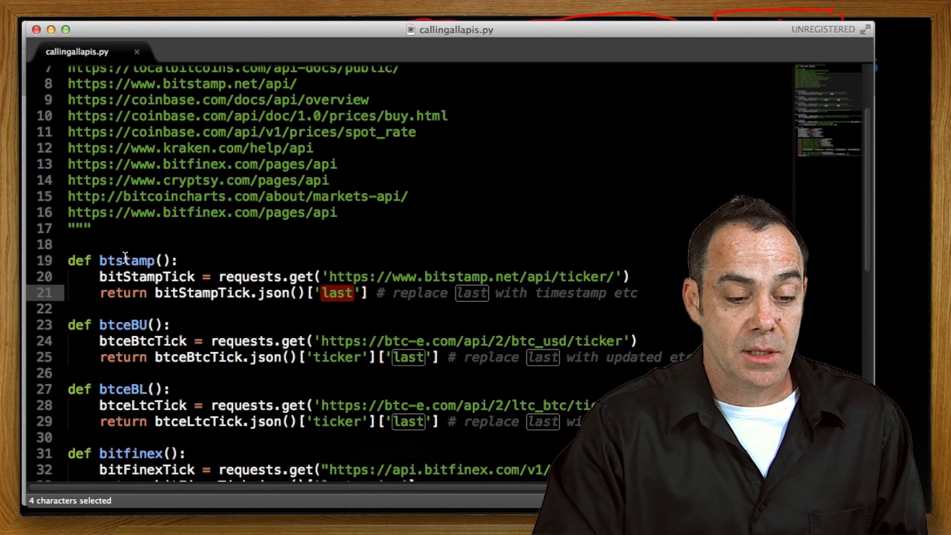
{"action": "double_click", "coordinate": [122, 324]}
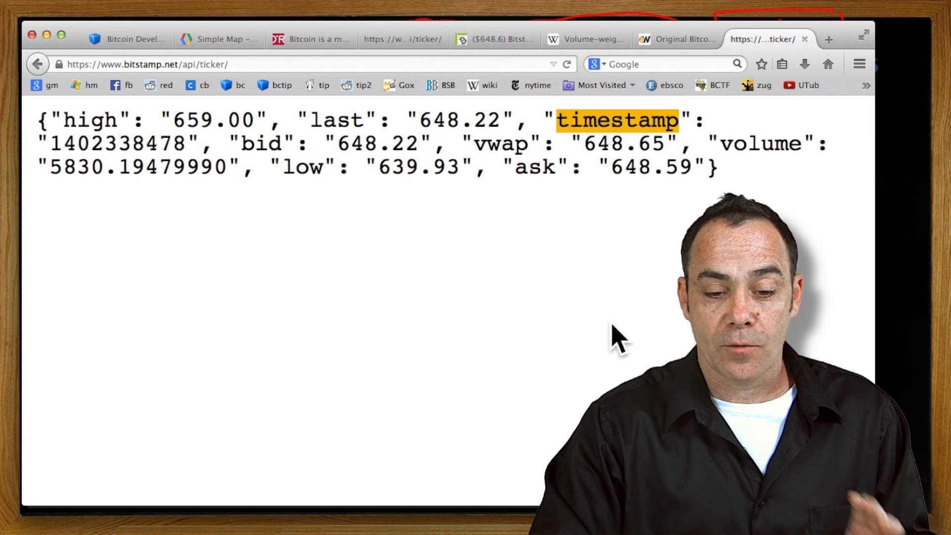
{"action": "mouse_move", "coordinate": [412, 119]}
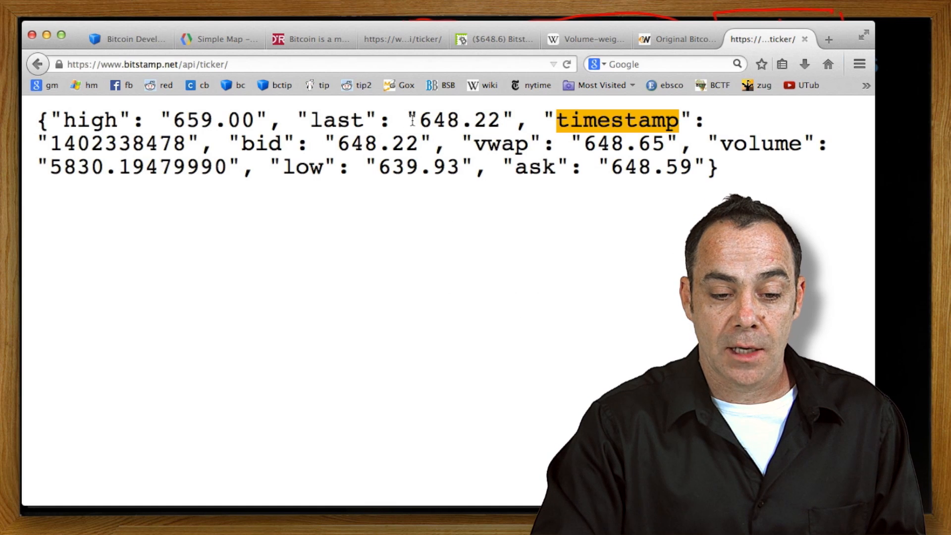
{"action": "double_click", "coordinate": [448, 120]}
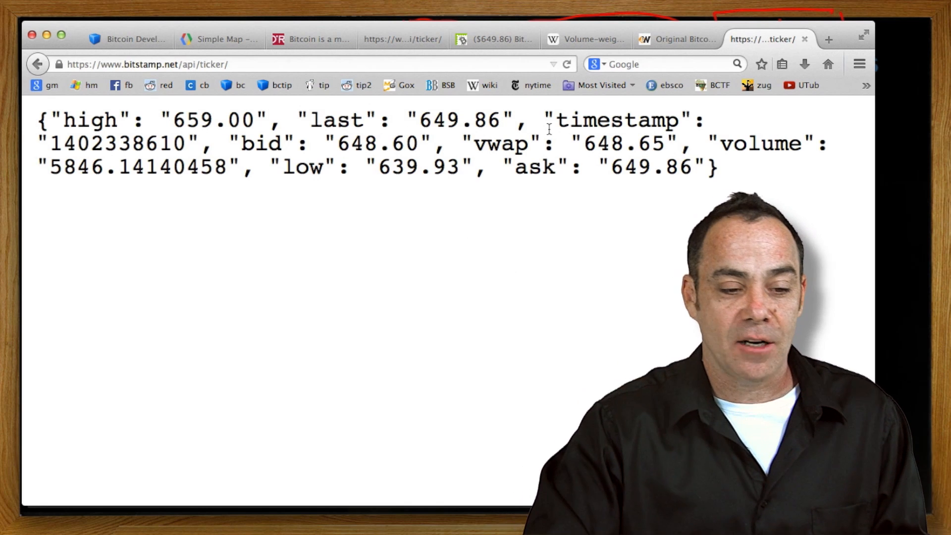
{"action": "left_click", "coordinate": [152, 64]}
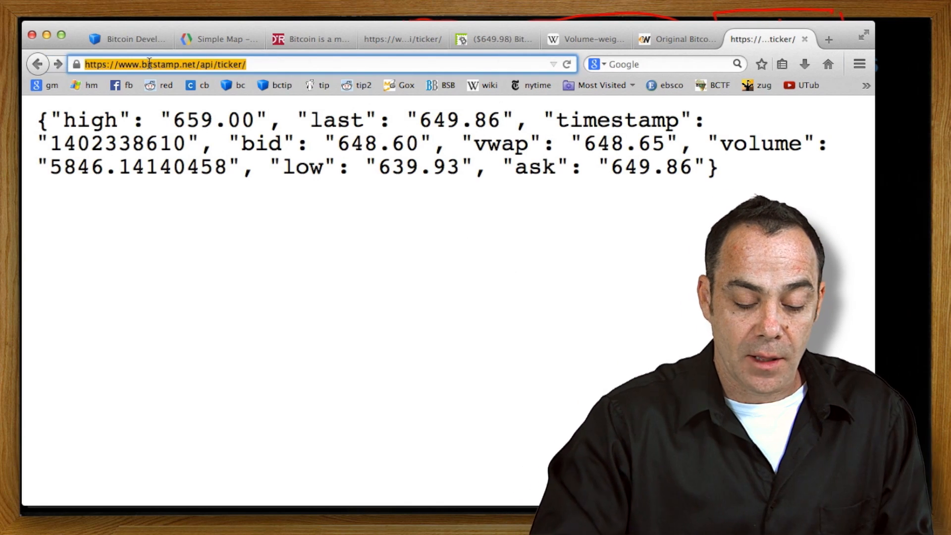
{"action": "type", "text": "'https://btc-e.com/api/2/btc_usd/ticker"}
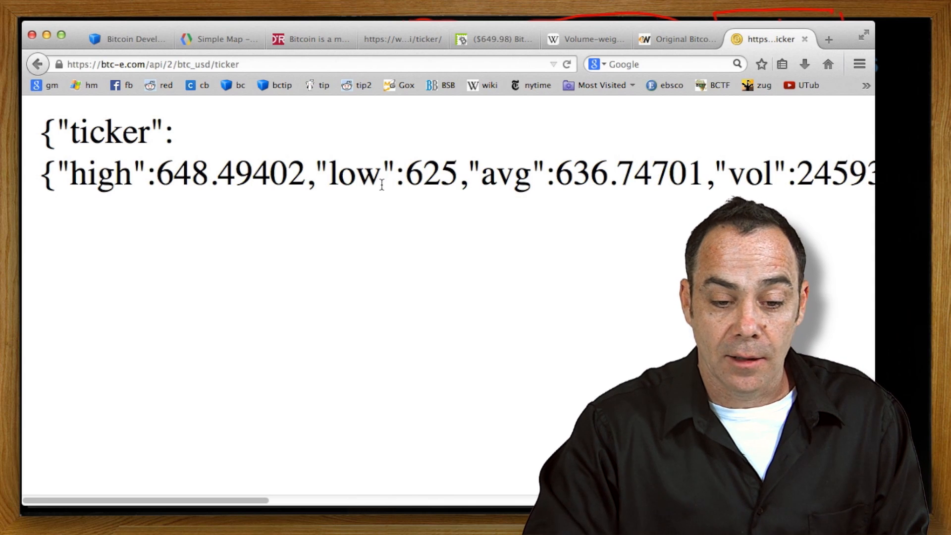
{"action": "scroll", "scroll_direction": "right", "scroll_amount": 3}
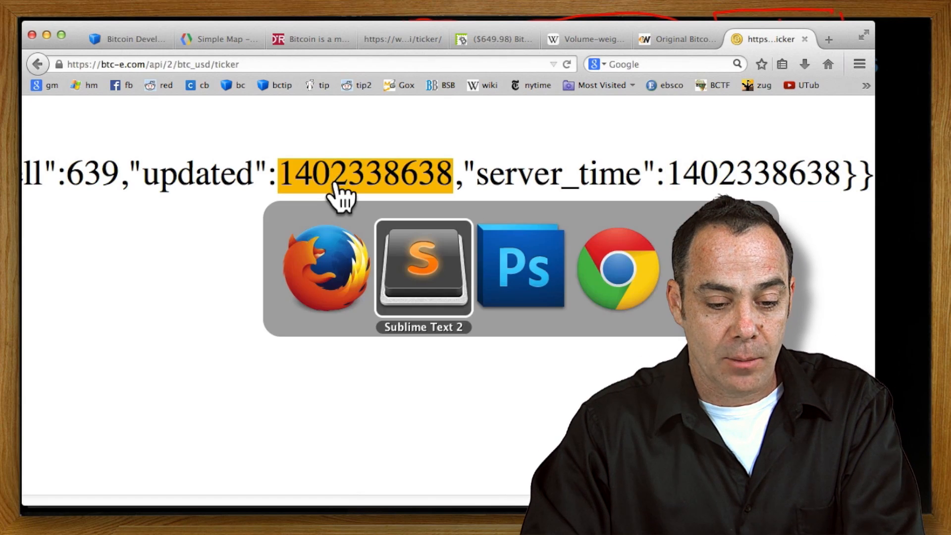
{"action": "left_click", "coordinate": [423, 268]}
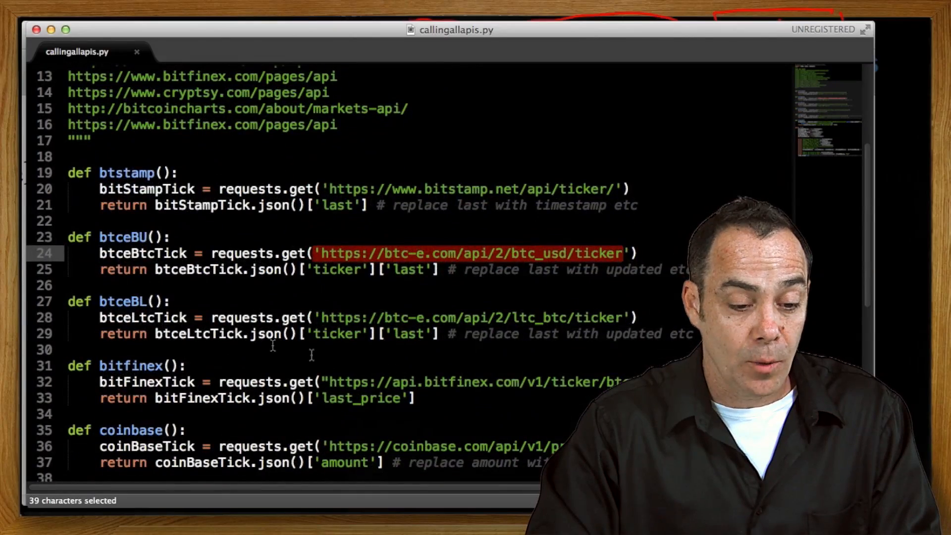
{"action": "double_click", "coordinate": [142, 317]}
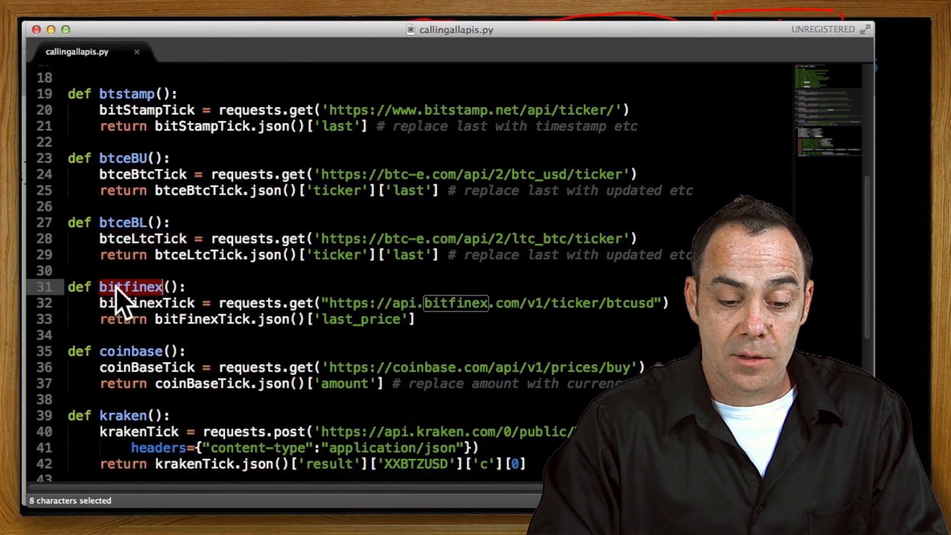
{"action": "scroll", "scroll_direction": "down", "scroll_amount": 3}
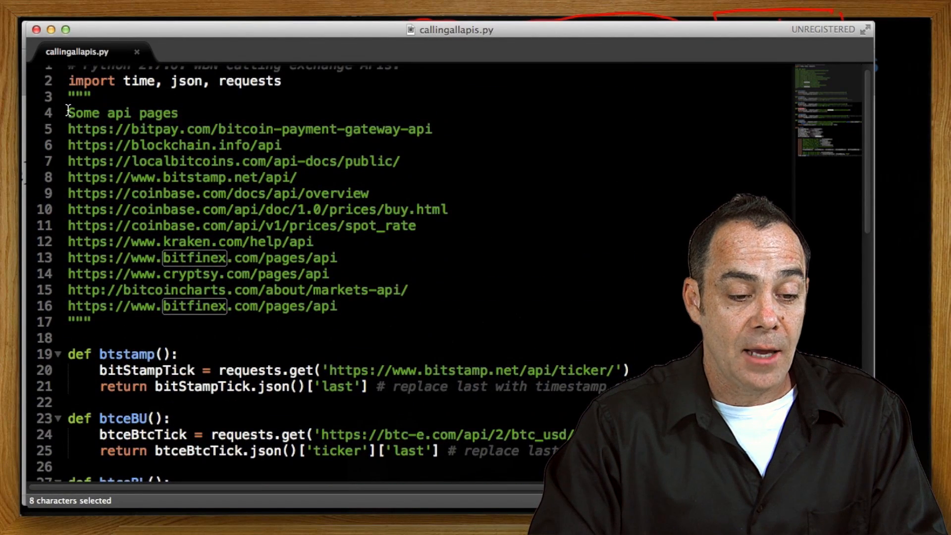
{"action": "left_click_drag", "start_coordinate": [68, 113], "coordinate": [106, 321]}
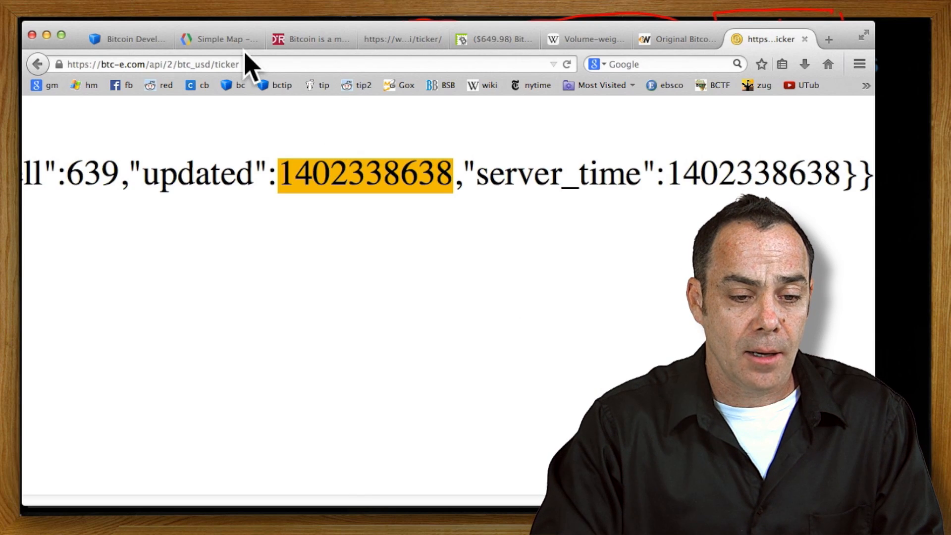
Open the Bitcoin Developer API page, then its Simple Query API documentation.
{"action": "left_click", "coordinate": [126, 39]}
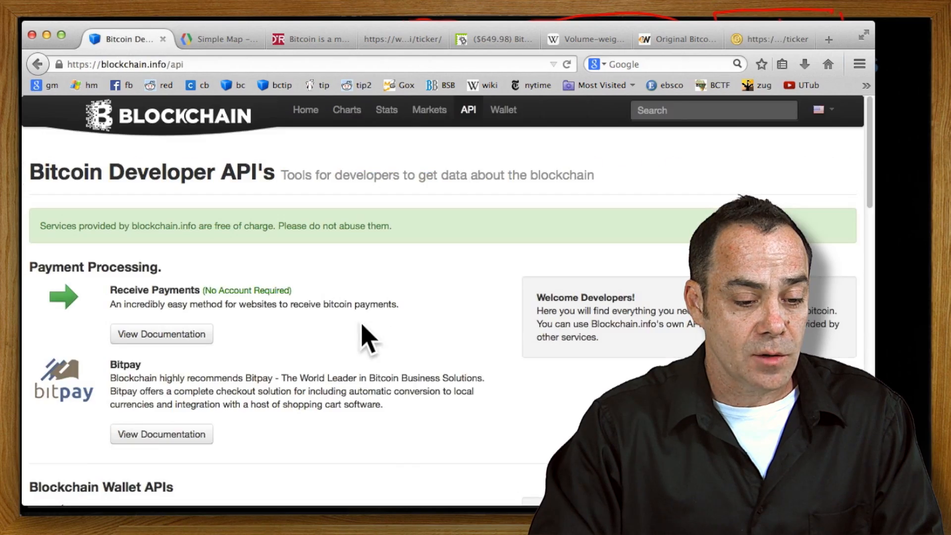
{"action": "scroll", "scroll_direction": "down", "scroll_amount": 3}
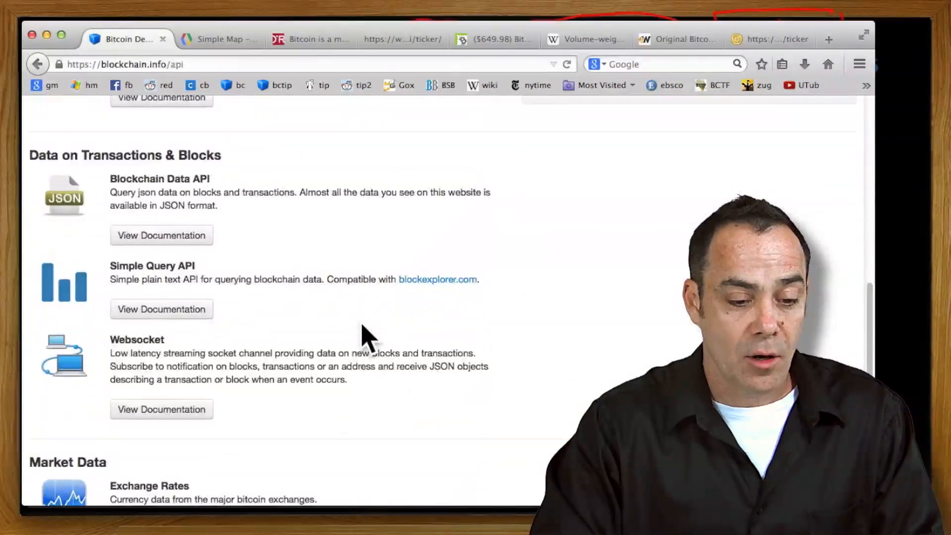
{"action": "scroll", "scroll_direction": "down", "scroll_amount": 3}
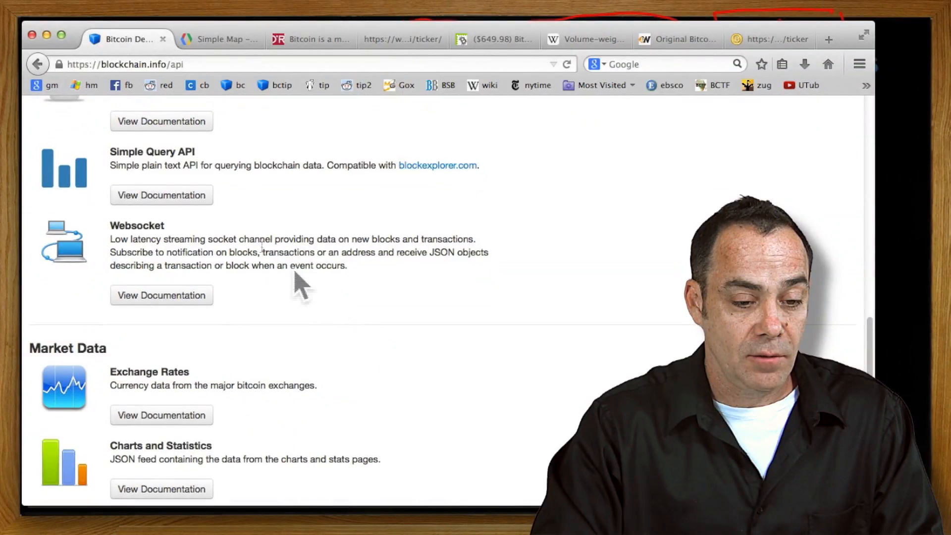
{"action": "left_click", "coordinate": [161, 195]}
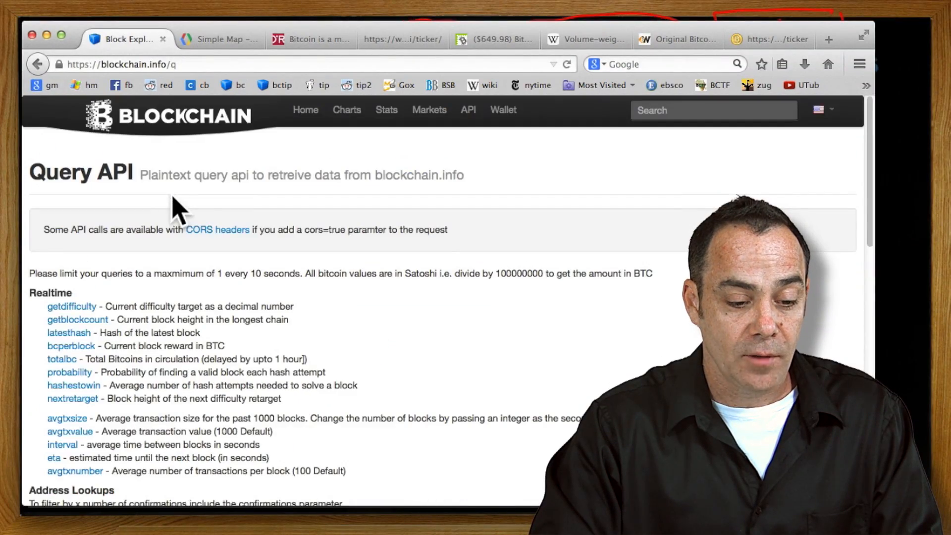
{"action": "scroll", "scroll_direction": "down", "scroll_amount": 3}
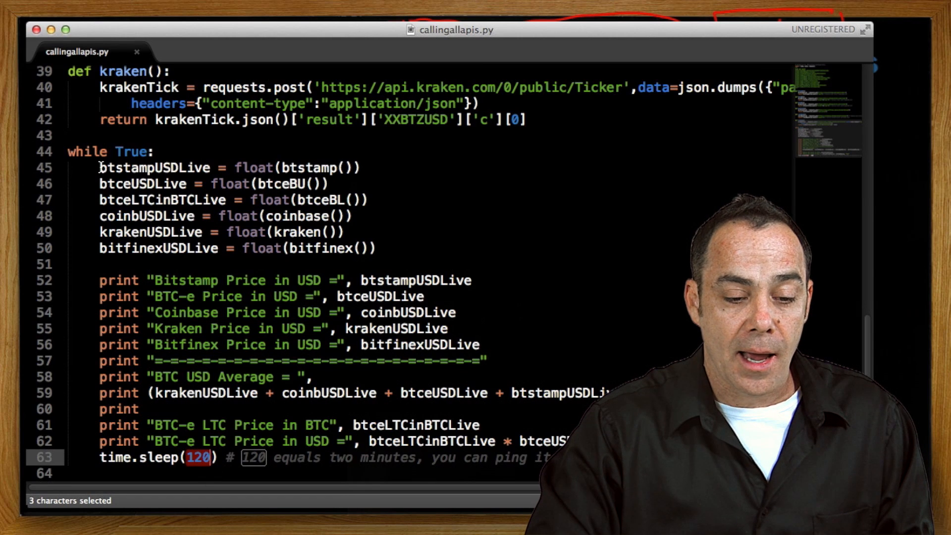
Print "difference betweeen coinbase and bitstamp" with (coinbUSDLive - btstampUSDLive) on line 60.
{"action": "double_click", "coordinate": [308, 167]}
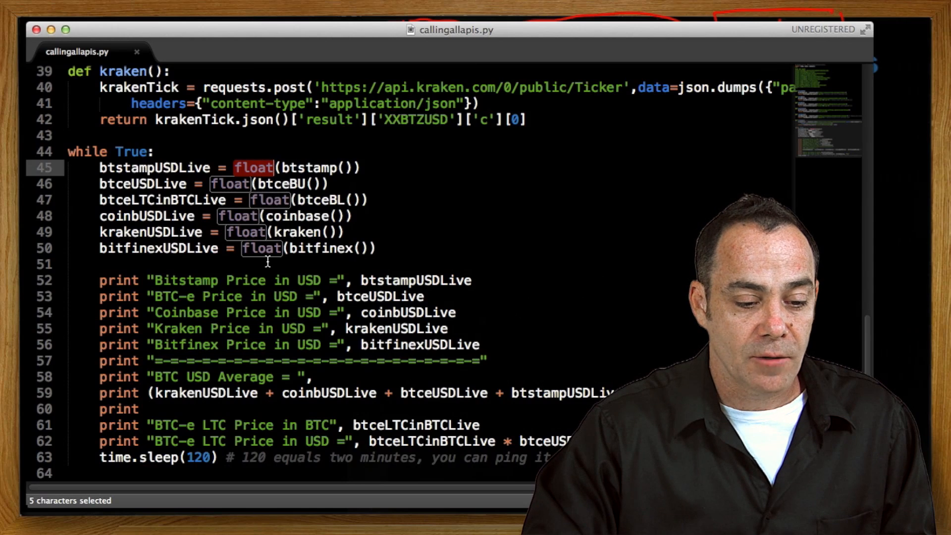
{"action": "mouse_move", "coordinate": [246, 296]}
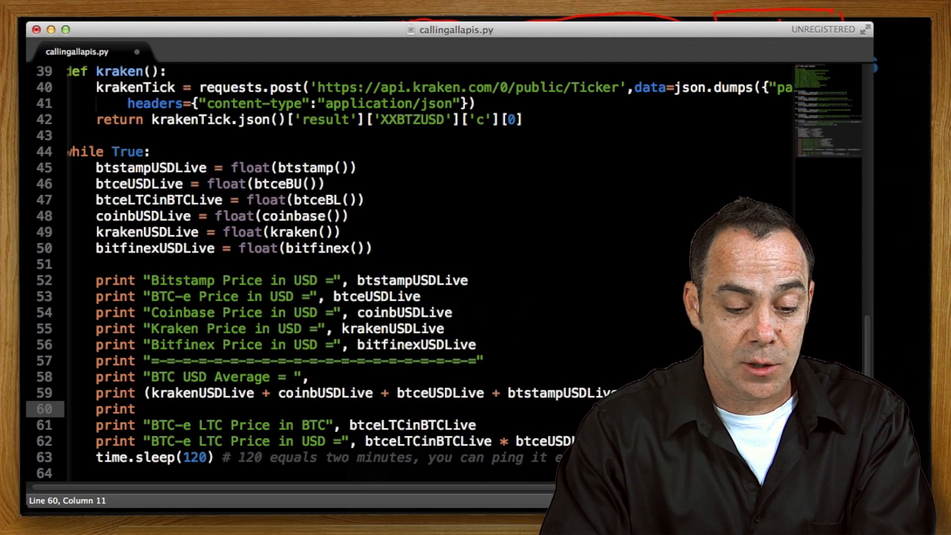
{"action": "double_click", "coordinate": [324, 392]}
{"action": "type", "text": " coinbUSDLive - btstampUSDLive"}
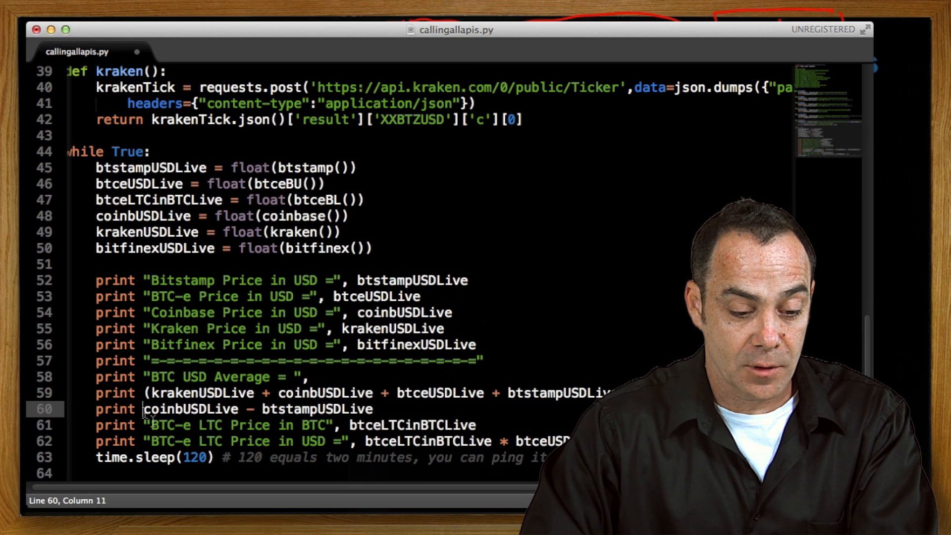
{"action": "type", "text": "\"difference betweeen coin("}
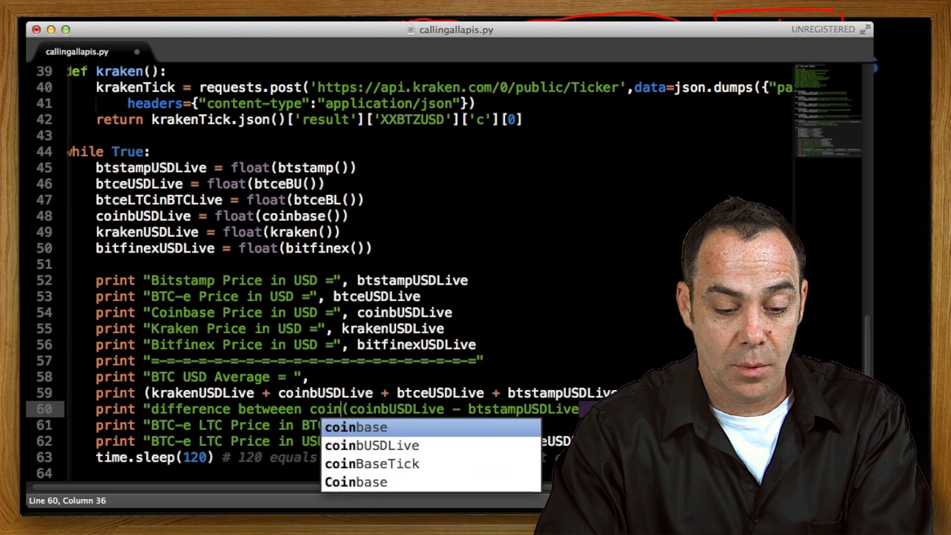
{"action": "type", "text": "base and bitstamp\","}
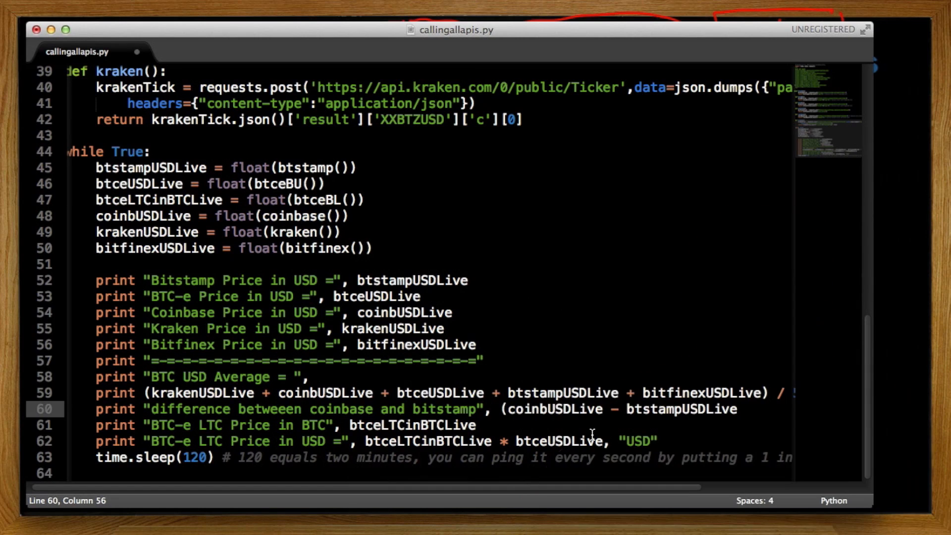
{"action": "mouse_move", "coordinate": [480, 328]}
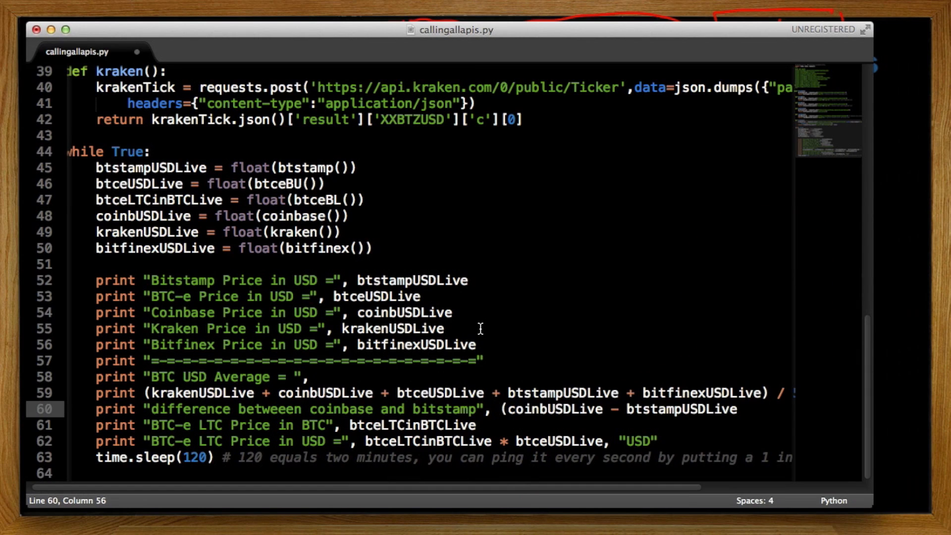
{"action": "type", "text": ")"}
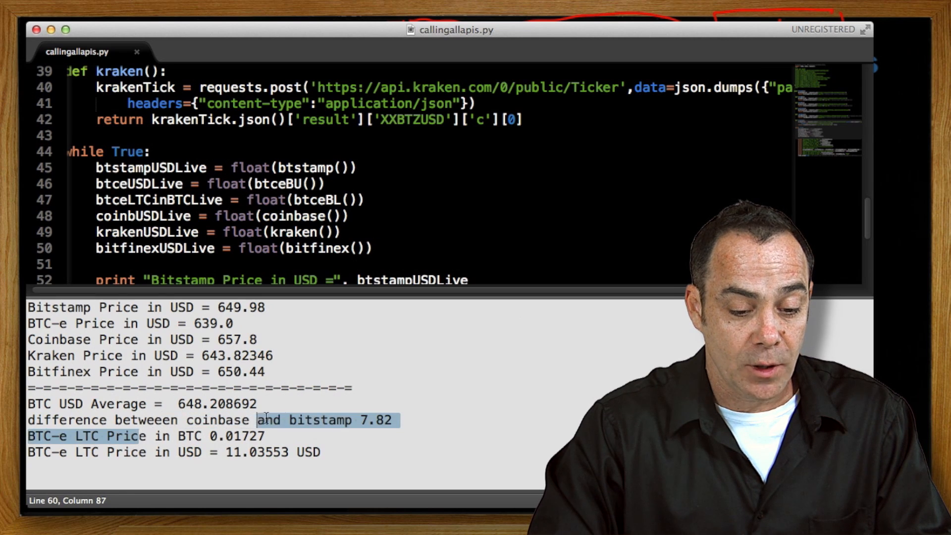
{"action": "mouse_move", "coordinate": [317, 433]}
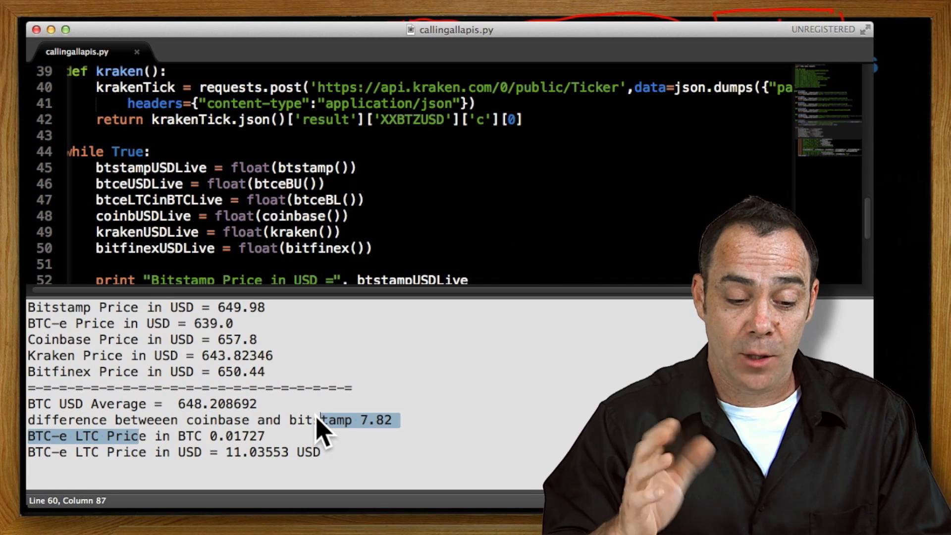
Select BTC-e's 639.0 price in the build output panel.
{"action": "double_click", "coordinate": [320, 420]}
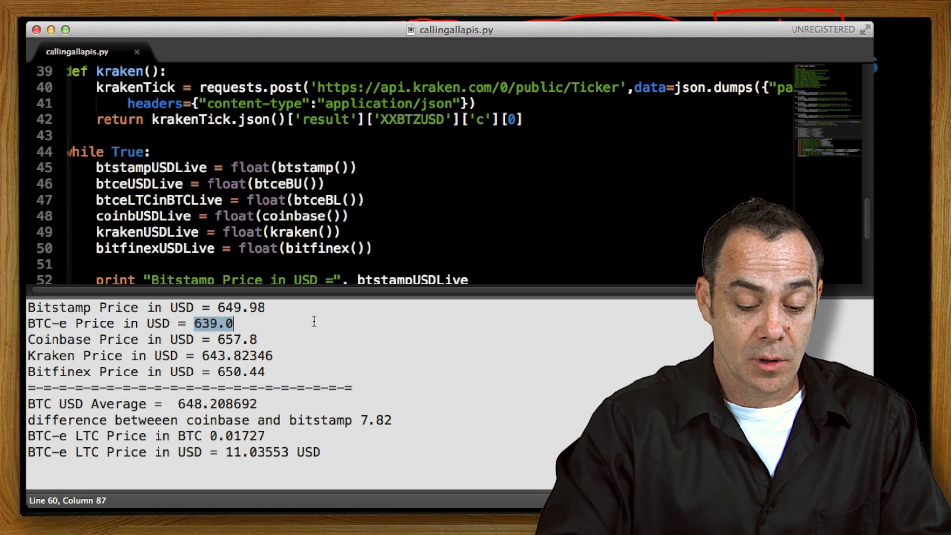
{"action": "mouse_move", "coordinate": [308, 333]}
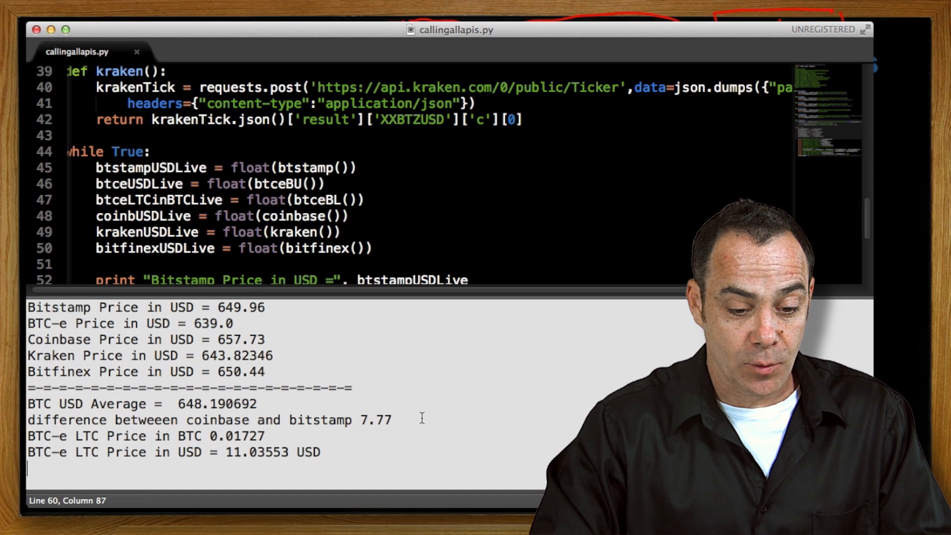
{"action": "mouse_move", "coordinate": [407, 423]}
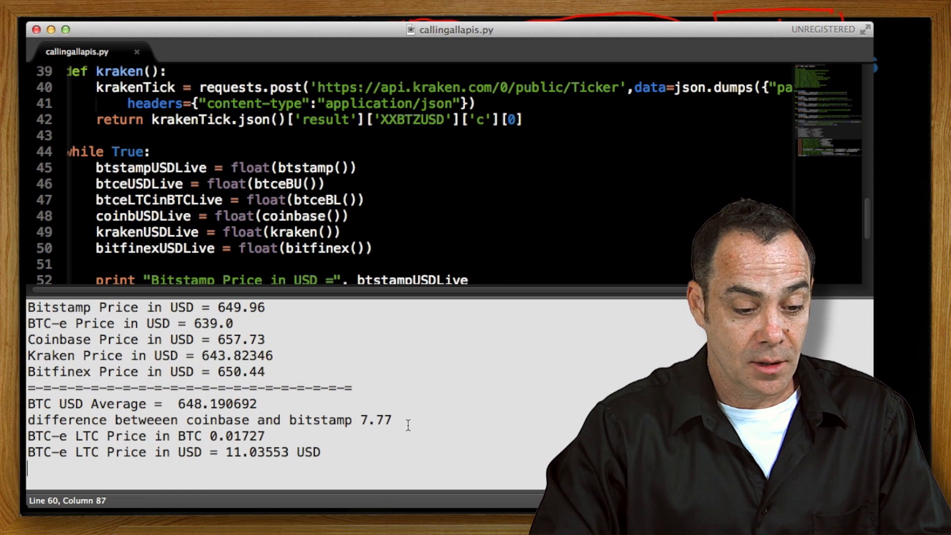
{"action": "mouse_move", "coordinate": [383, 372]}
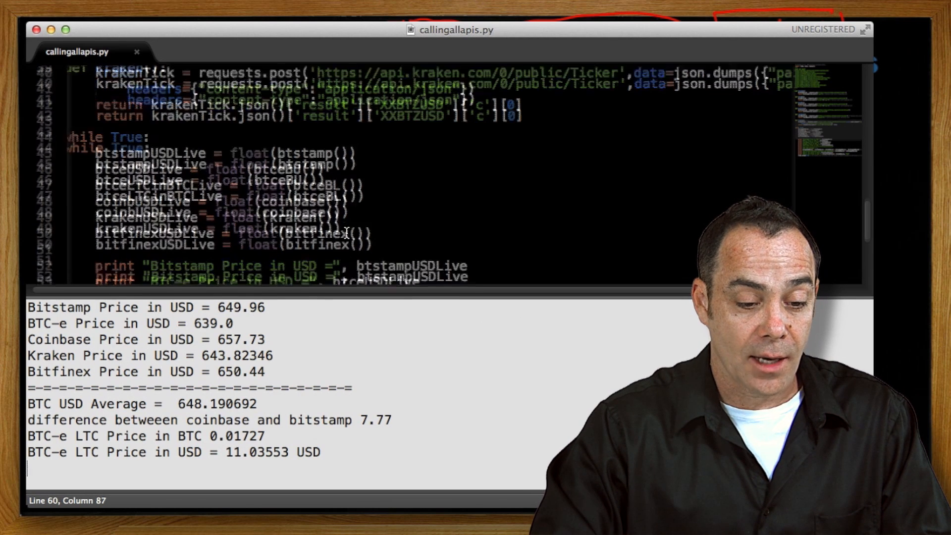
Insert 'print; print' blank lines and a '=-=-' divider after the LTC-in-USD line, then save.
{"action": "scroll", "scroll_direction": "down", "scroll_amount": 3}
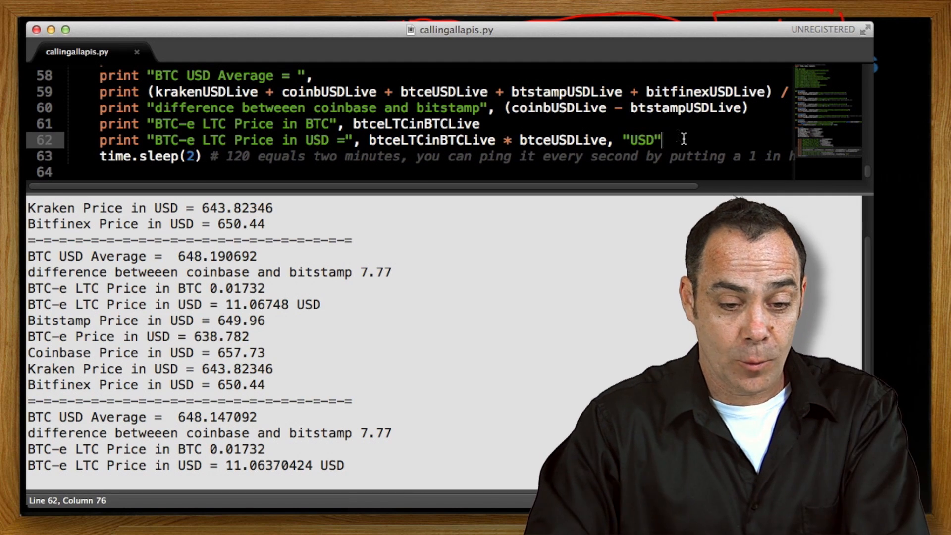
{"action": "type", "text": "pr"}
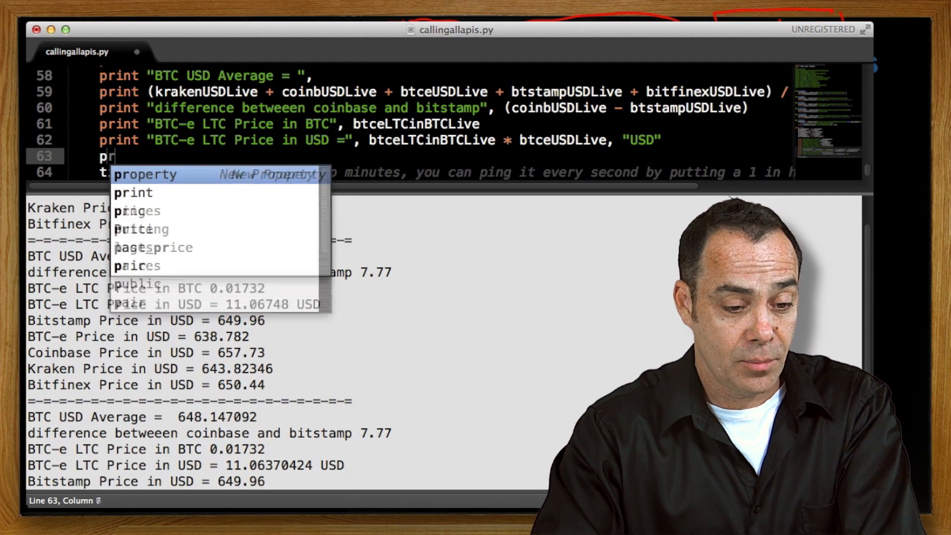
{"action": "type", "text": "rint; print \"=-=-=-=-=-=-=-=-=-=-=\"; print;"}
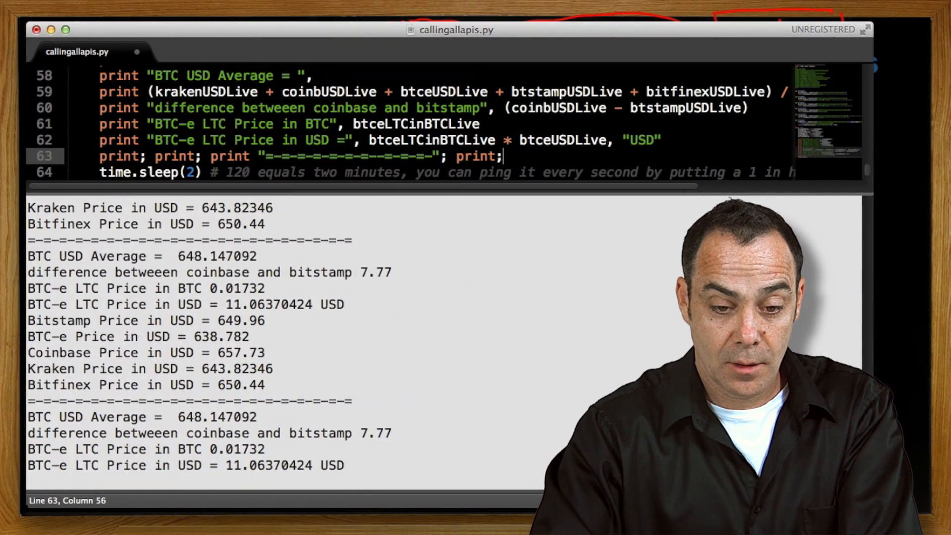
{"action": "key", "text": "cmd+s"}
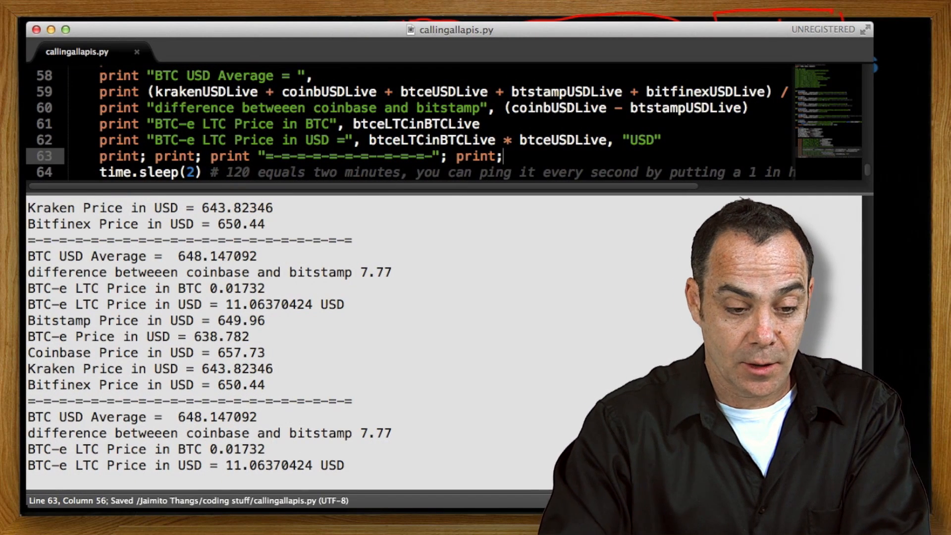